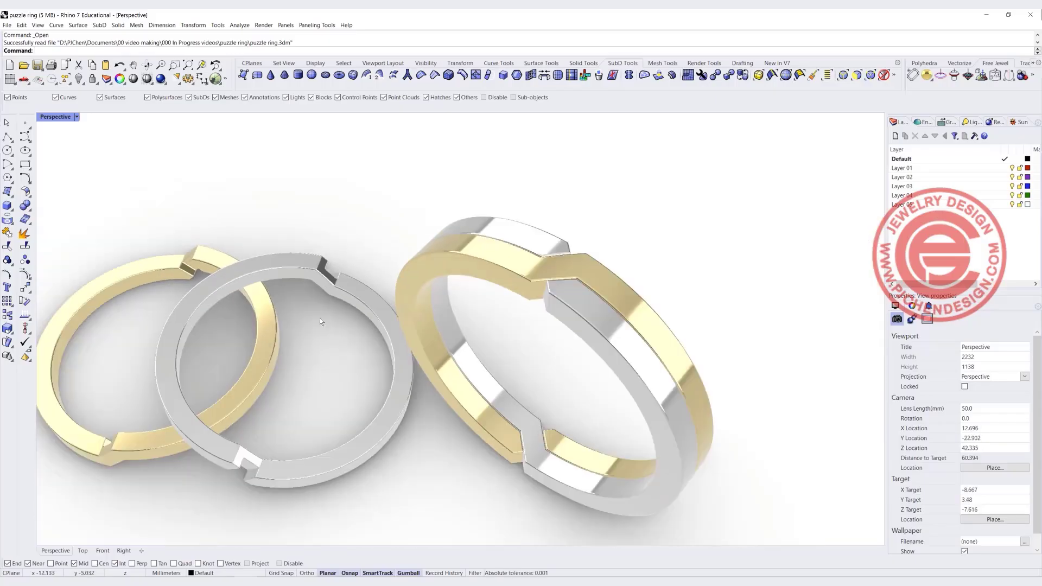
# Draw the upright 16 mm diameter ring circle in the Front view
pyautogui.moveTo(319, 322); pyautogui.dragTo(617, 294)
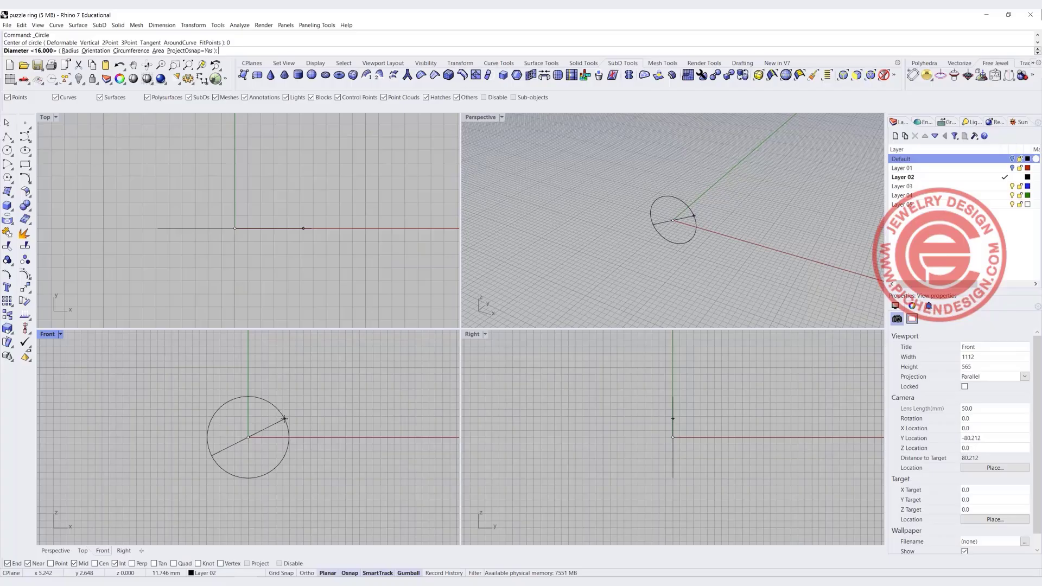
pyautogui.press('Enter')
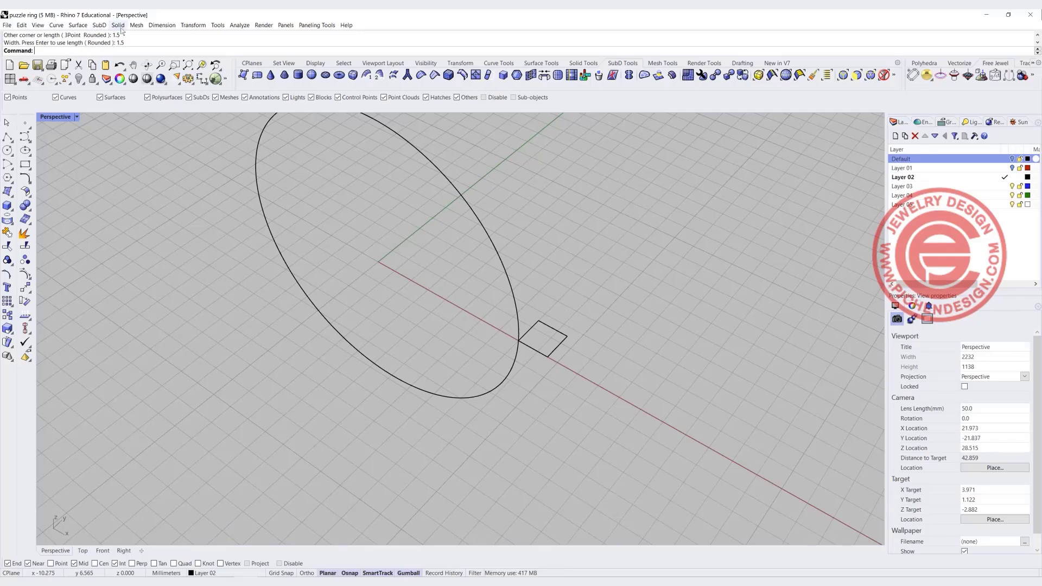
# Sweep the square profile along the circle rail with Sweep 1 Rail
pyautogui.click(79, 25)
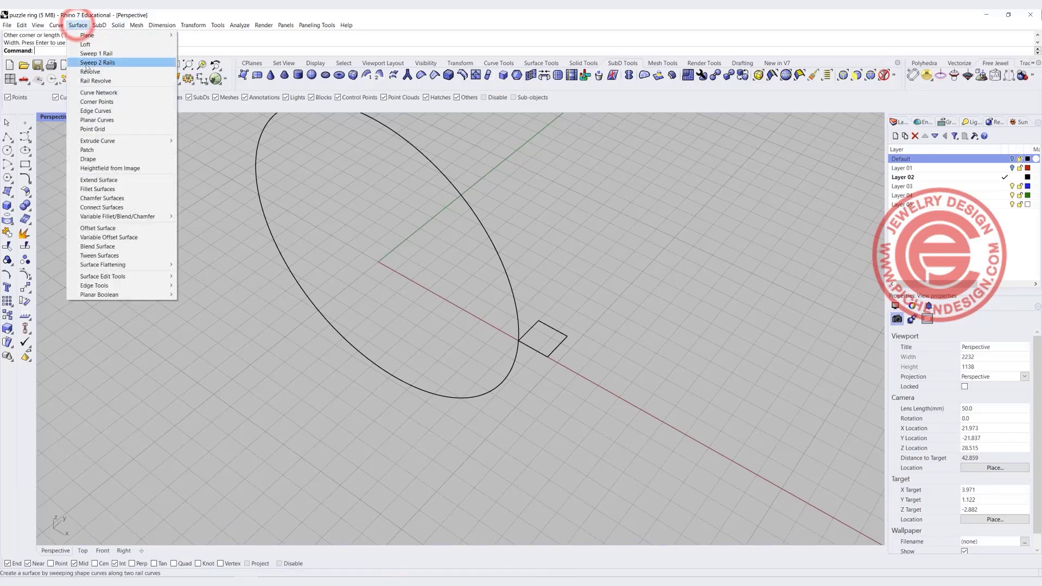
pyautogui.moveTo(100, 53)
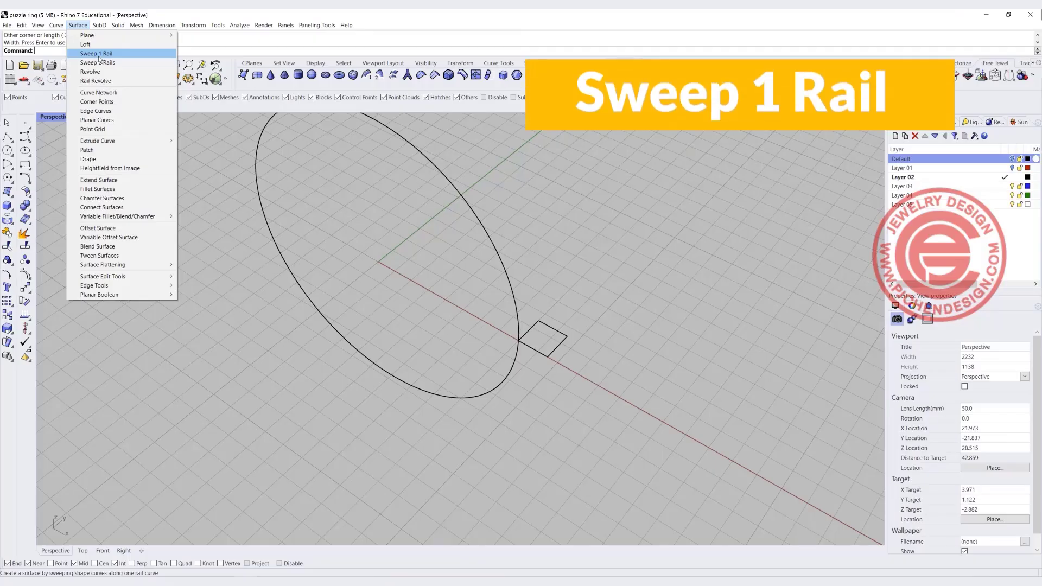
pyautogui.click(96, 53)
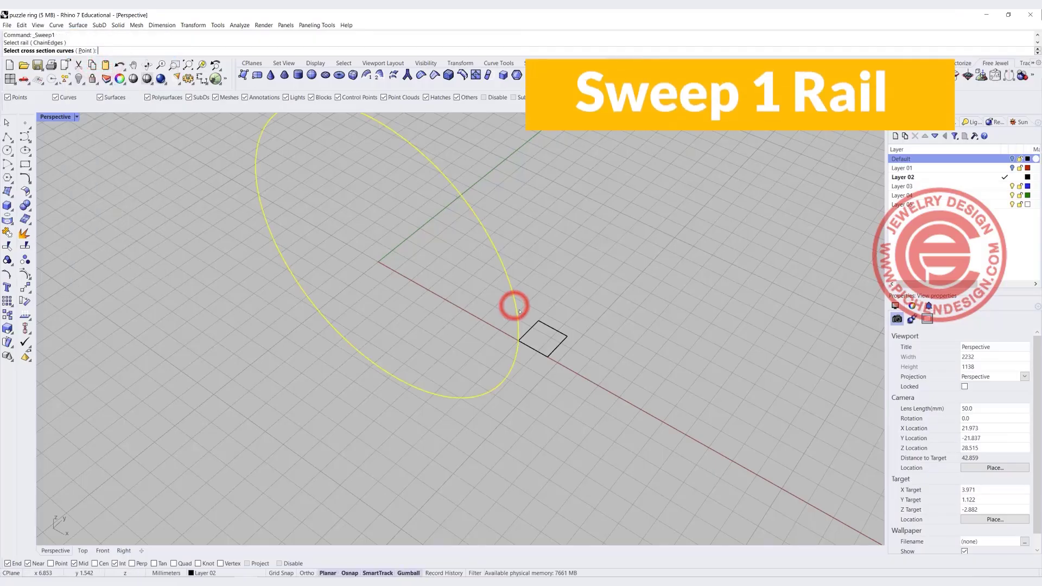
pyautogui.click(543, 343)
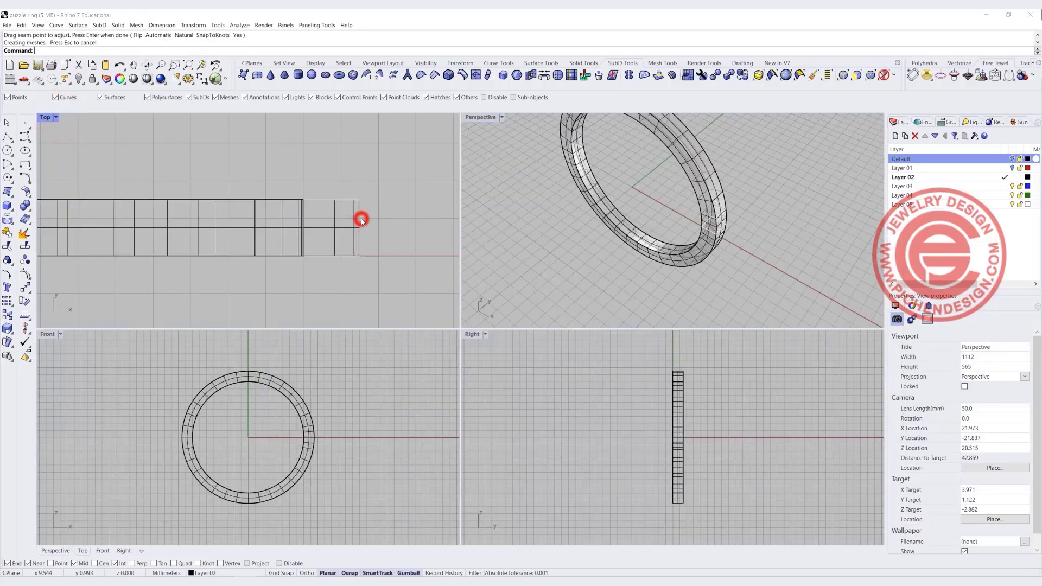
pyautogui.click(360, 221)
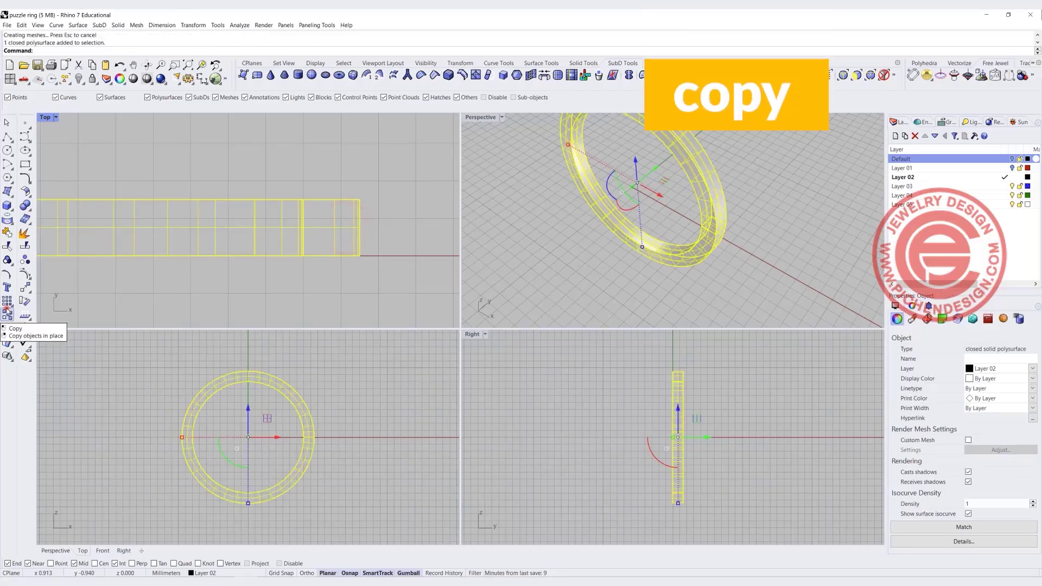
# Copy the band sideways onto Layer 03 and make Layer 03 red
pyautogui.click(16, 328)
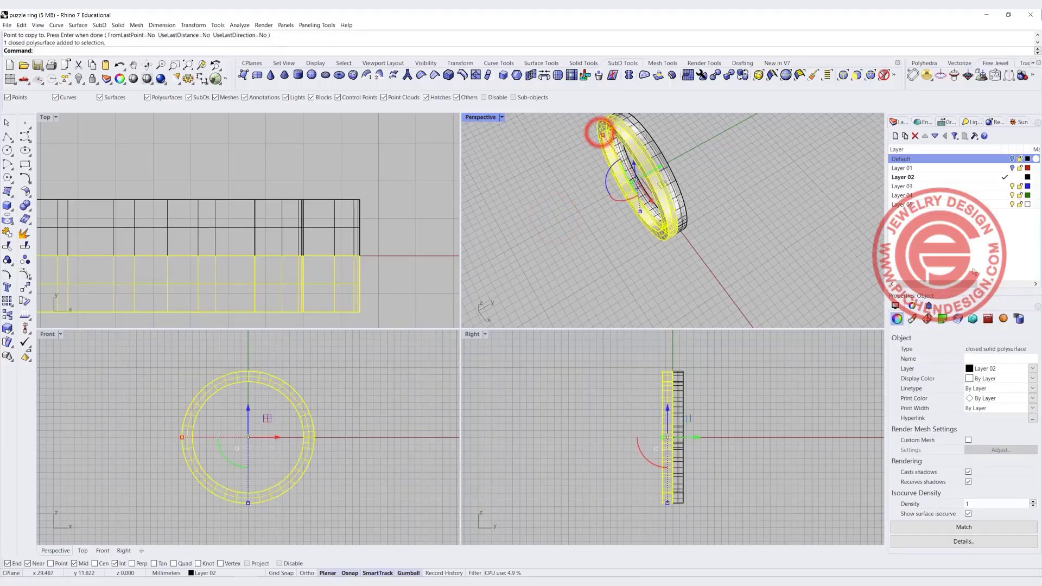
pyautogui.rightClick(903, 186)
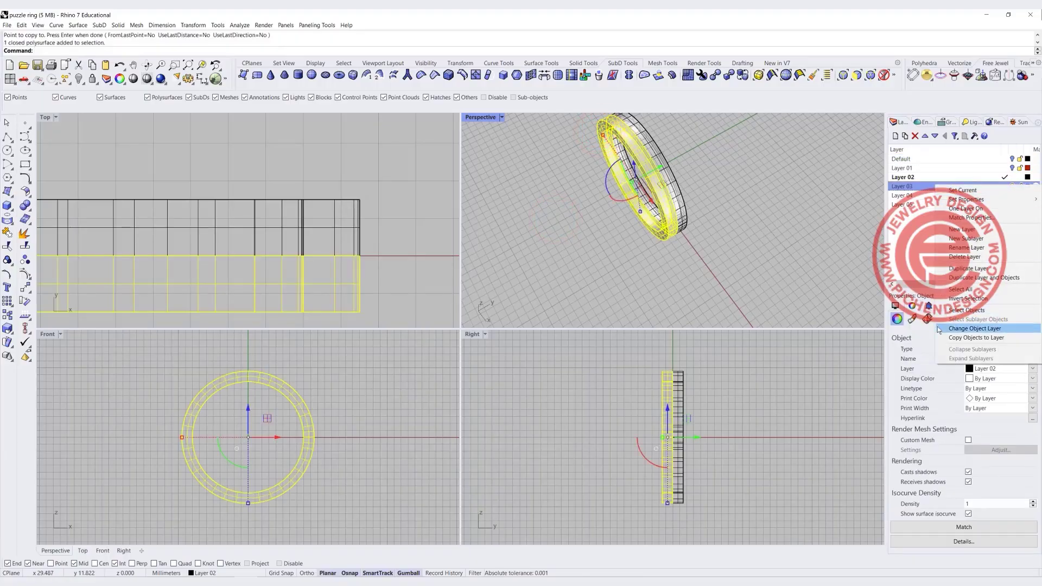
pyautogui.click(974, 328)
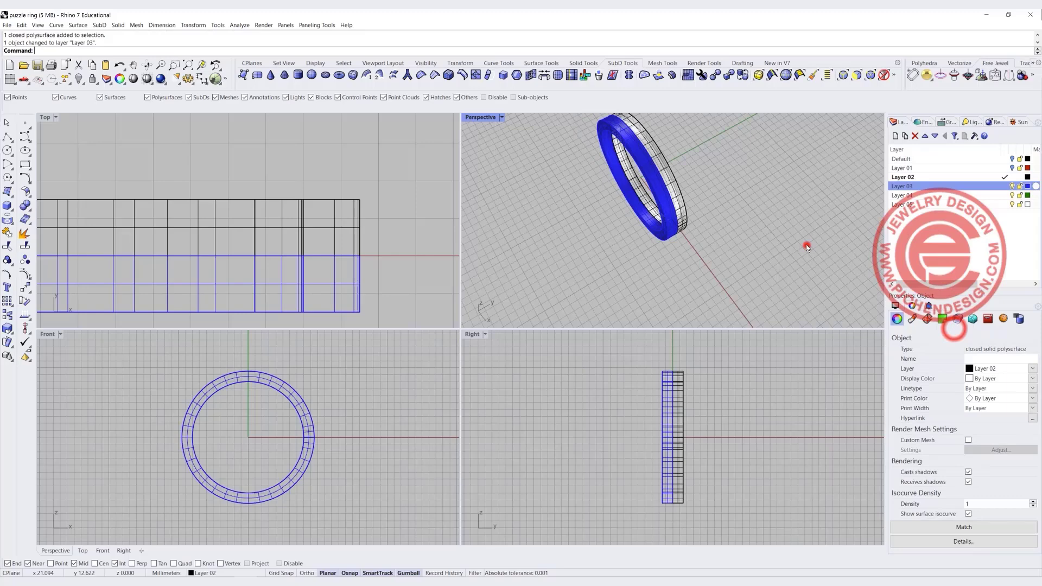
pyautogui.click(897, 319)
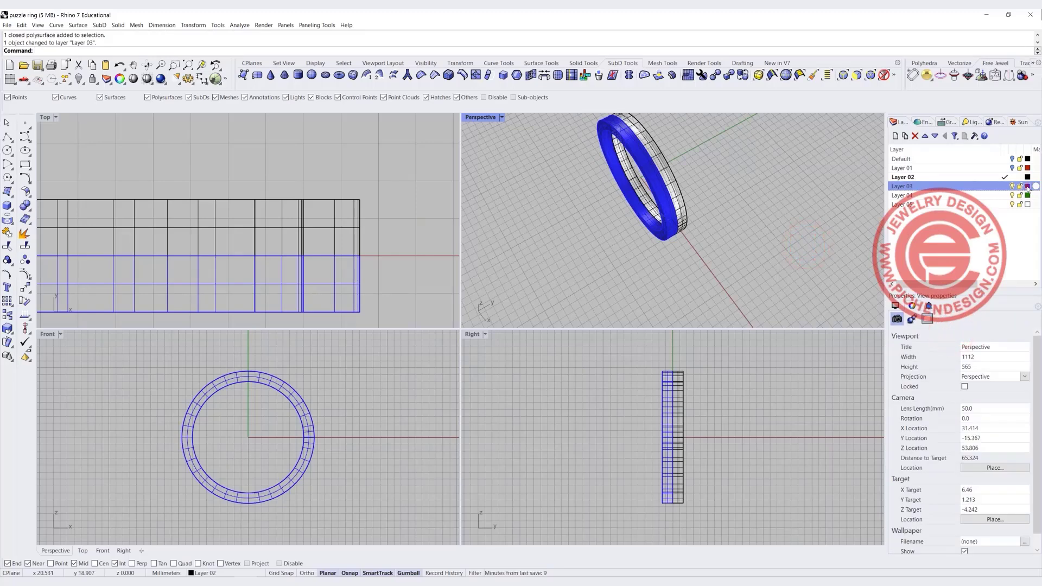
pyautogui.click(1034, 186)
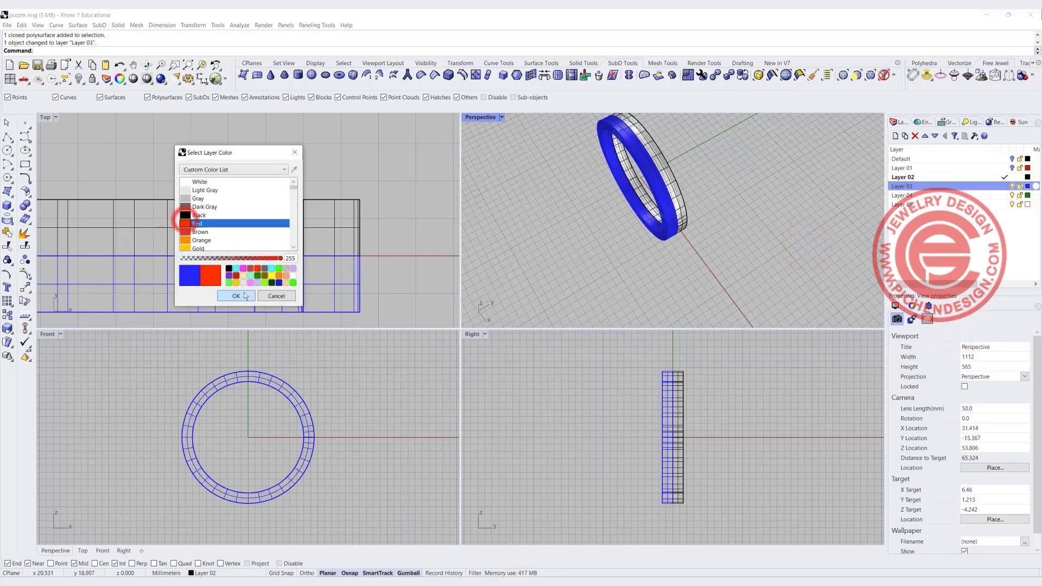
pyautogui.click(236, 296)
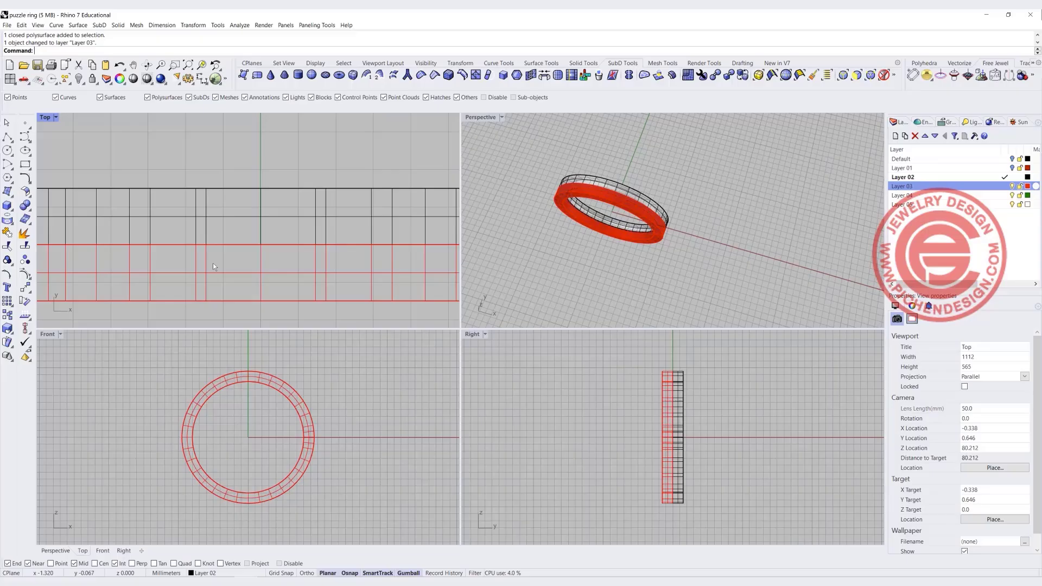
# In Top view, draw a diagonal line from its midpoint and Alt-drag a parallel copy
pyautogui.click(901, 159)
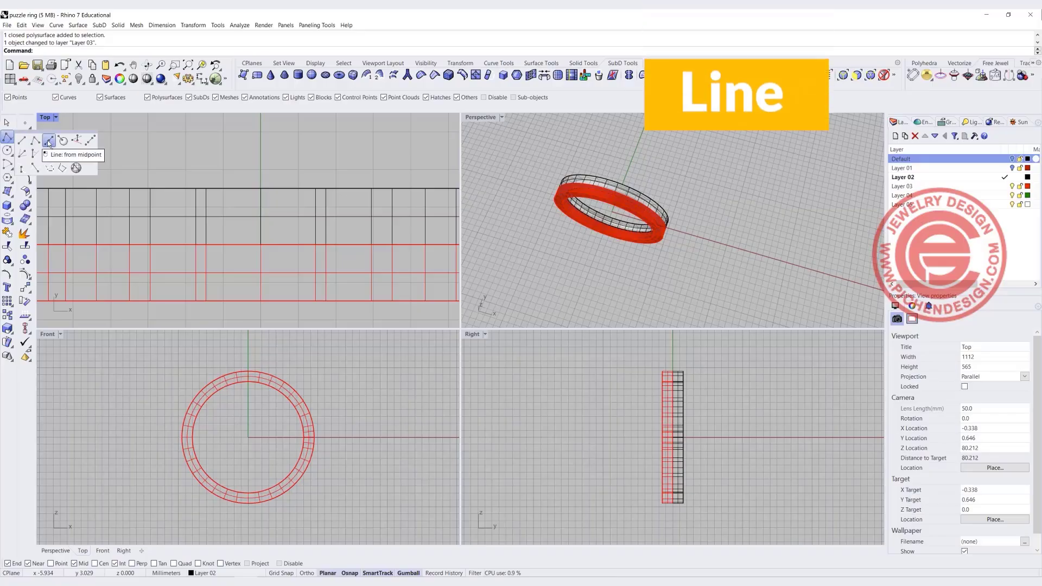
pyautogui.click(47, 139)
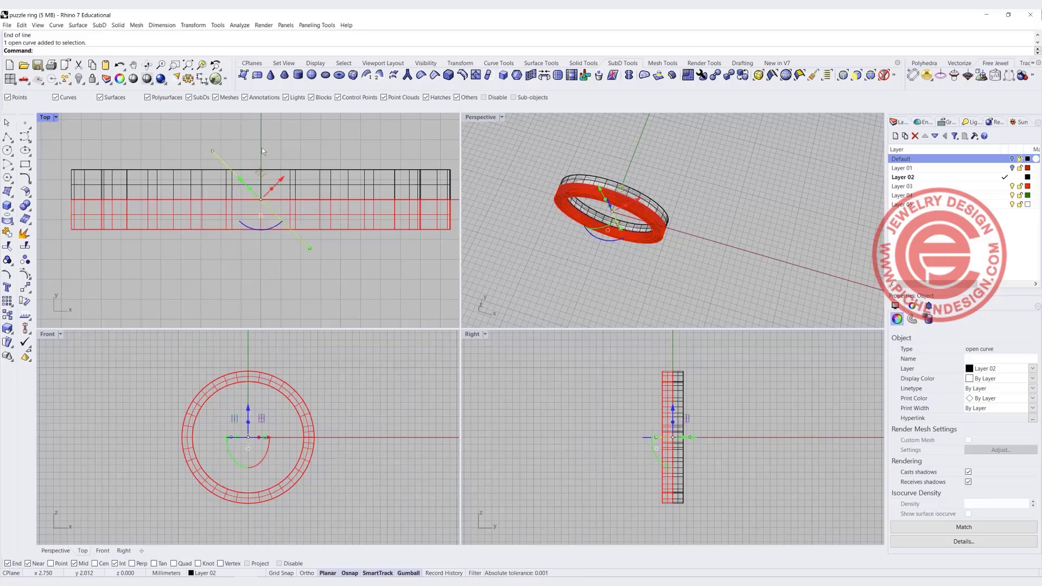
pyautogui.moveTo(280, 171)
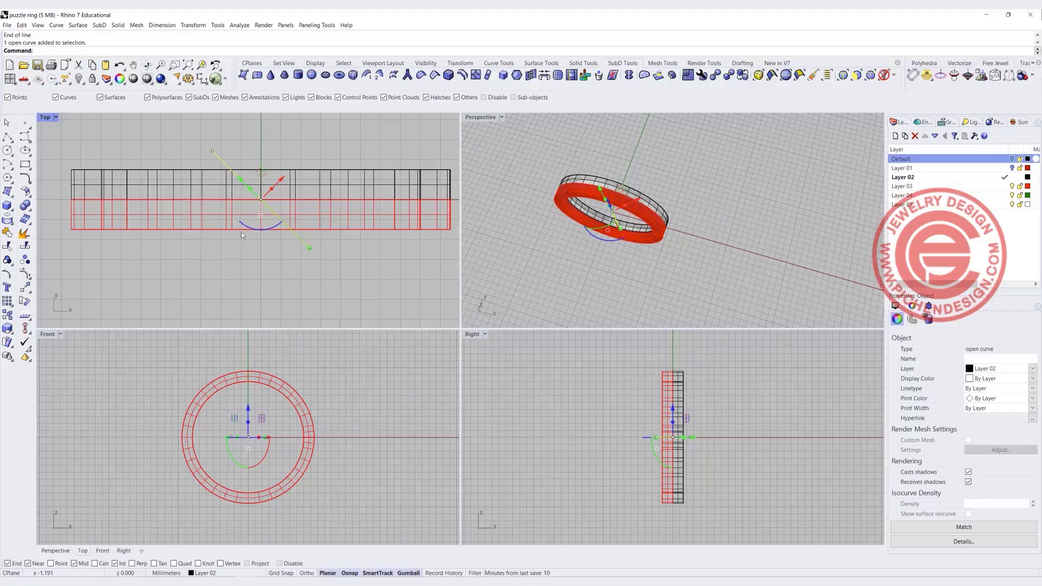
pyautogui.moveTo(276, 179)
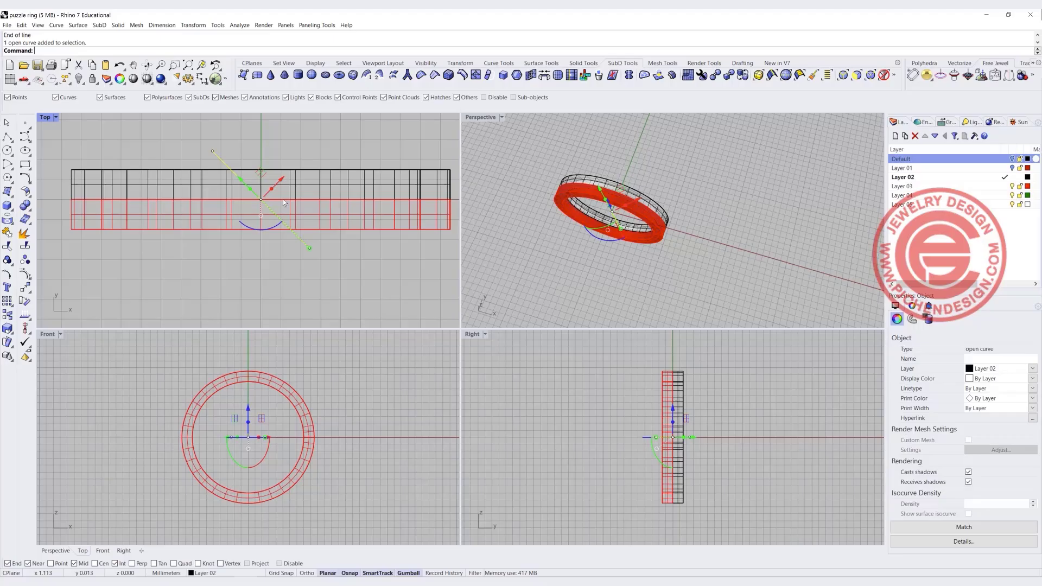
pyautogui.moveTo(273, 197)
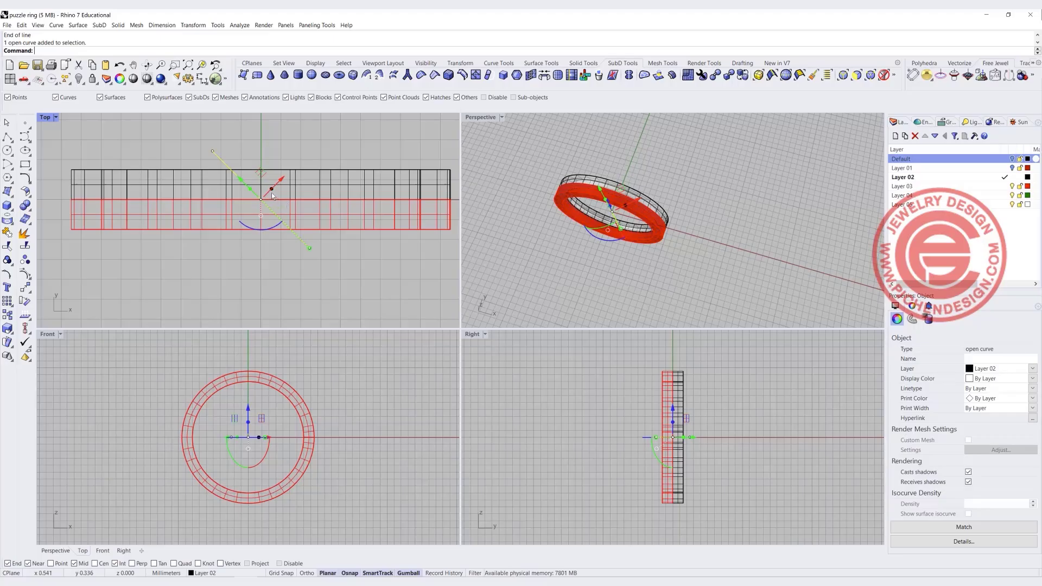
pyautogui.moveTo(271, 196); pyautogui.dragTo(279, 178)
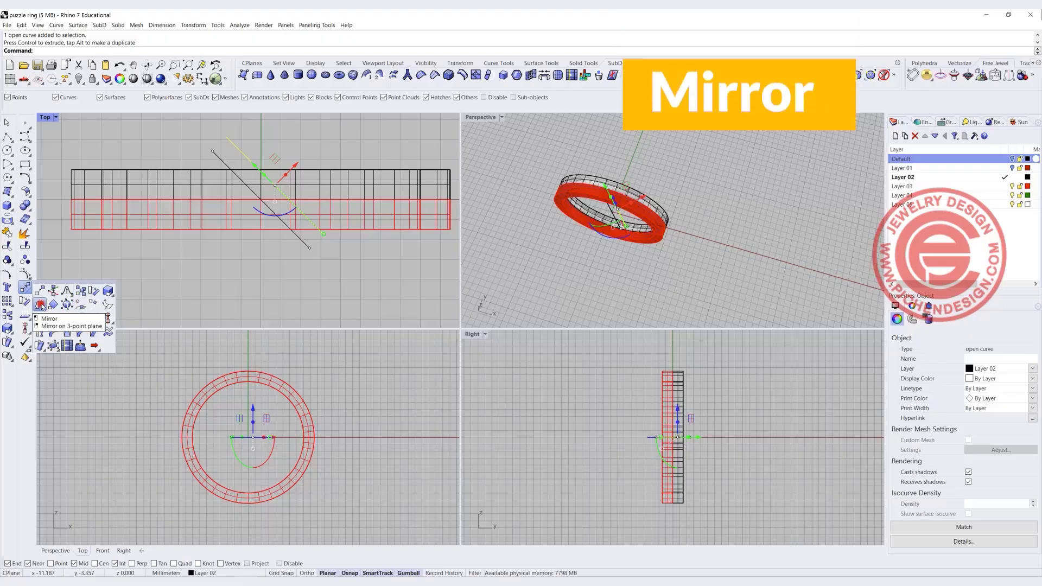
# Mirror the lines with Copy=Yes, remove the wrong copy, and mirror again across the centre
pyautogui.click(37, 303)
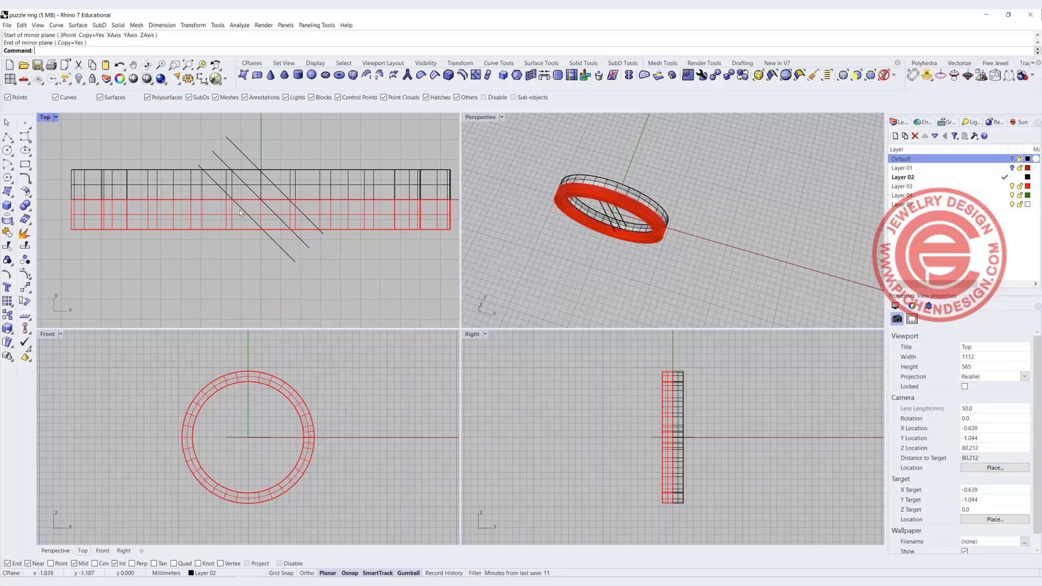
pyautogui.click(265, 179)
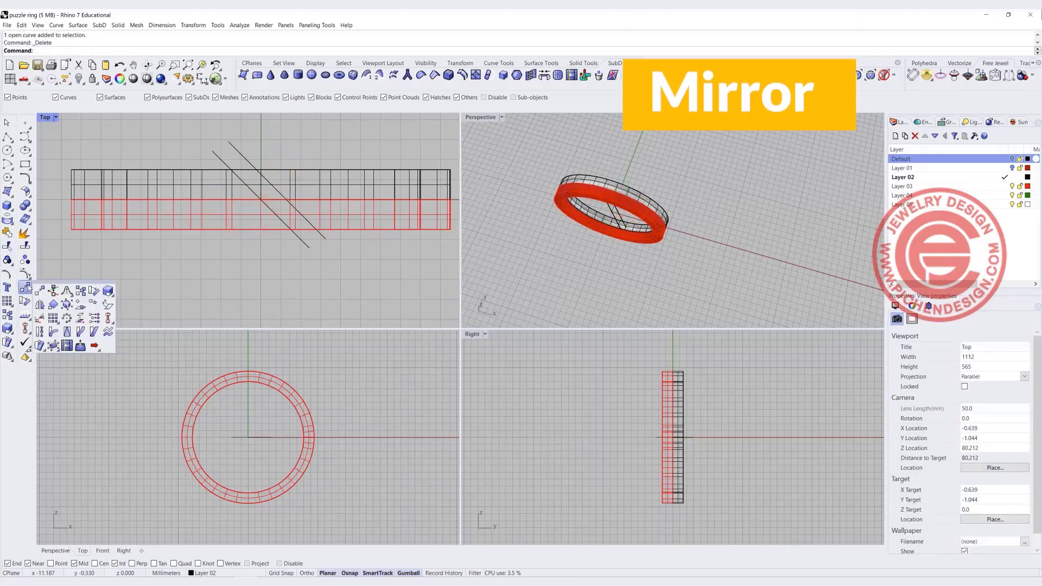
pyautogui.click(28, 301)
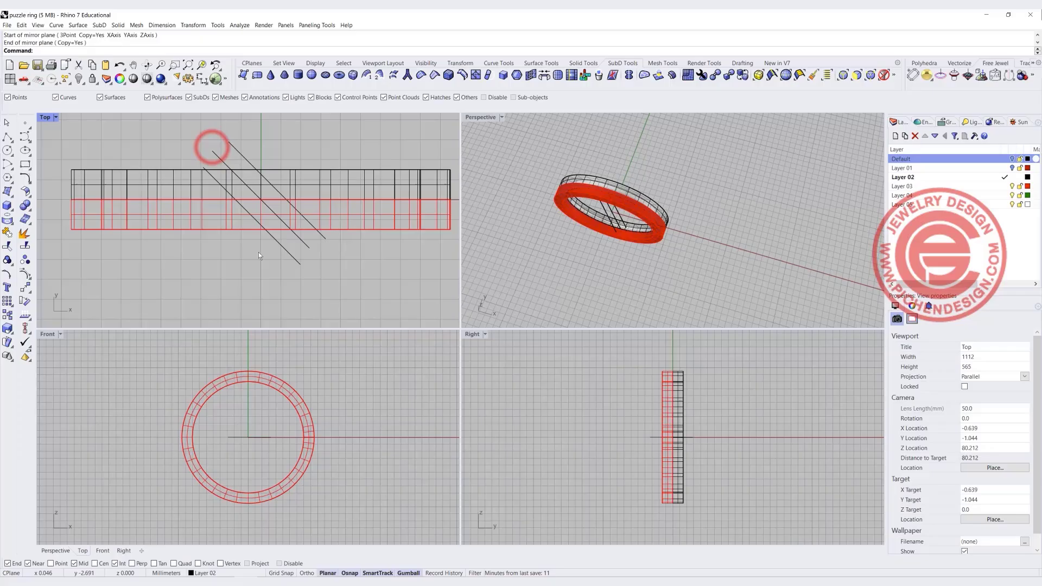
pyautogui.click(6, 133)
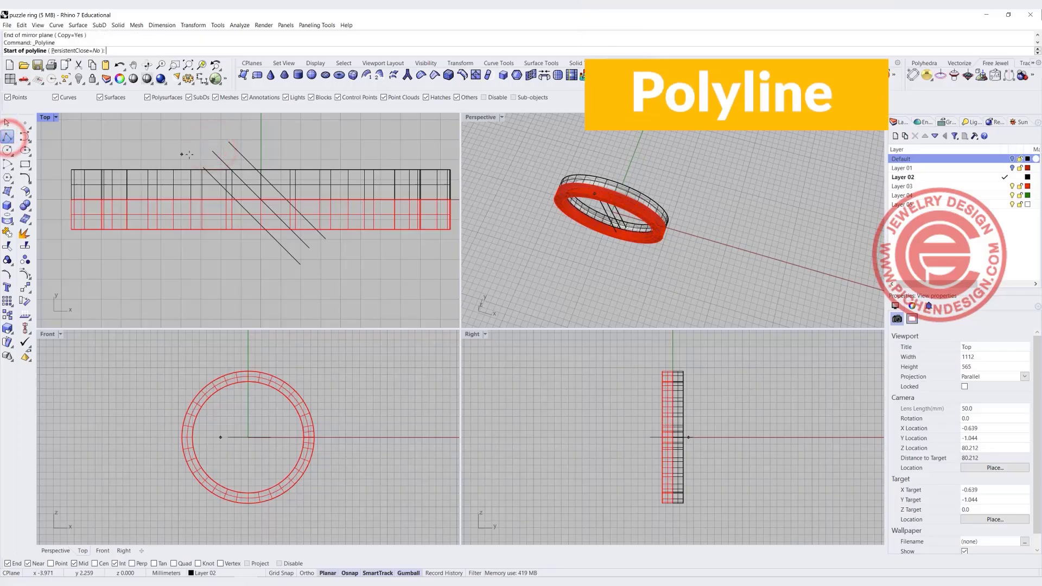
# Draw a closed angled rectangle outline from the line ends and split the half band with it
pyautogui.click(228, 140)
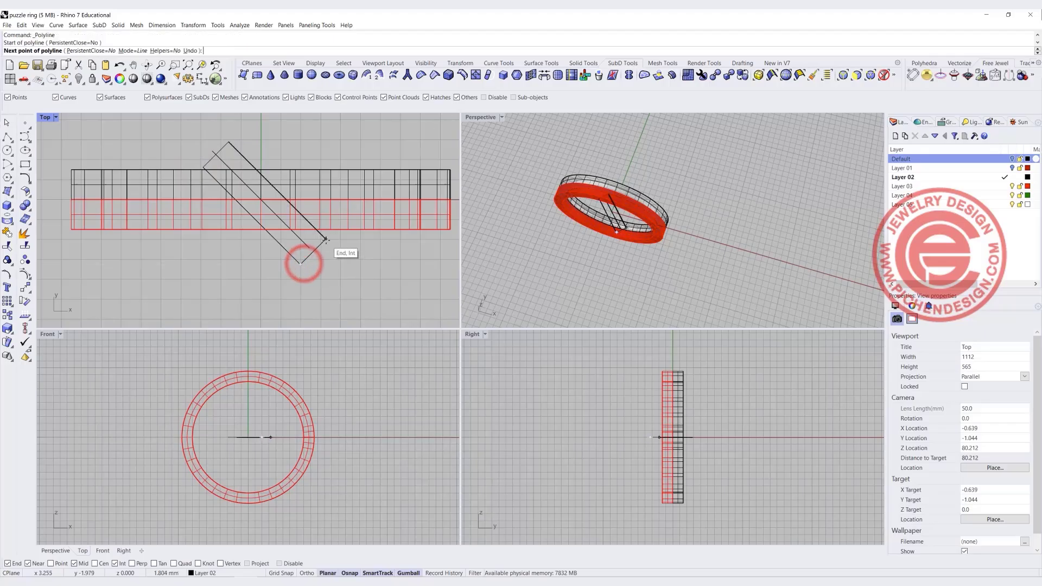
pyautogui.click(323, 241)
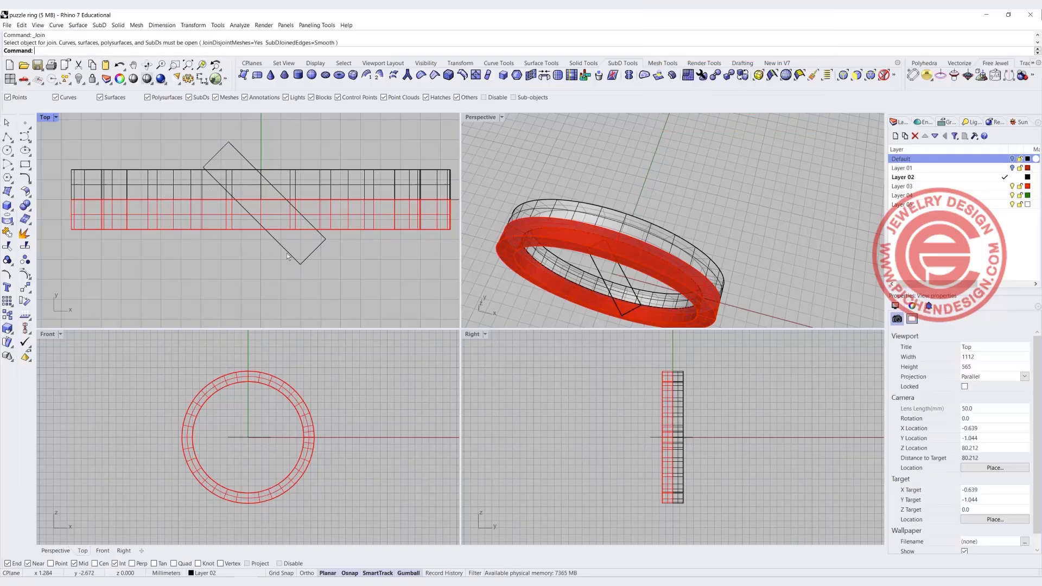
pyautogui.click(287, 256)
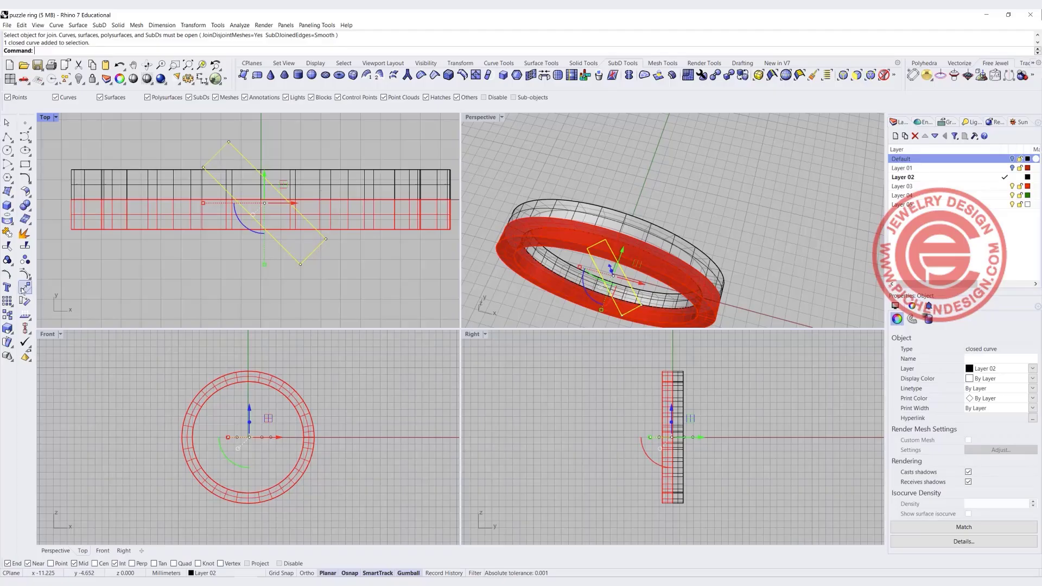
pyautogui.click(7, 244)
pyautogui.write('Cap')
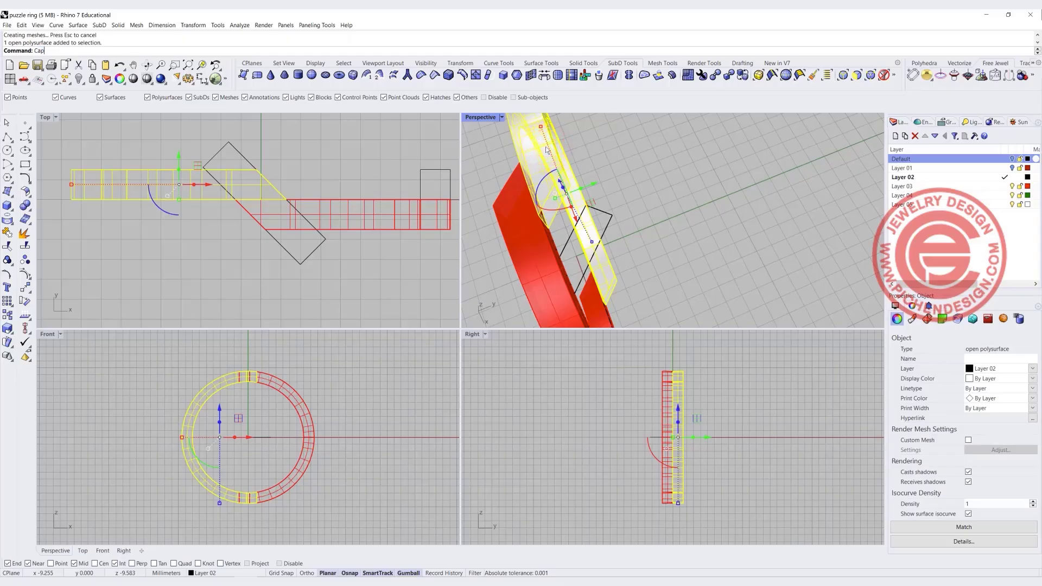
# Cap the cut half's planar holes and pick the red half from the Selection Menu
pyautogui.press('Enter')
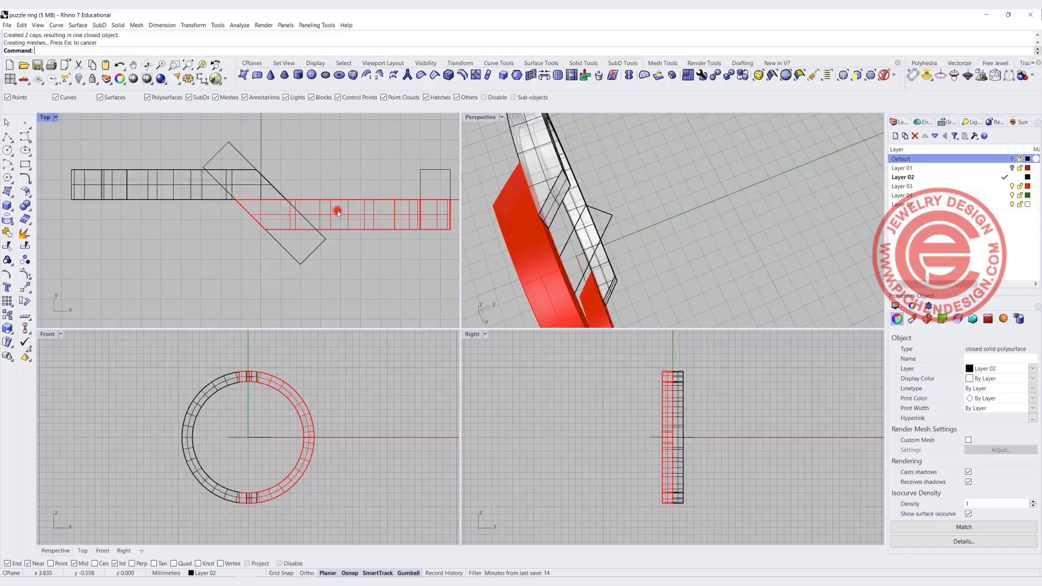
pyautogui.click(338, 214)
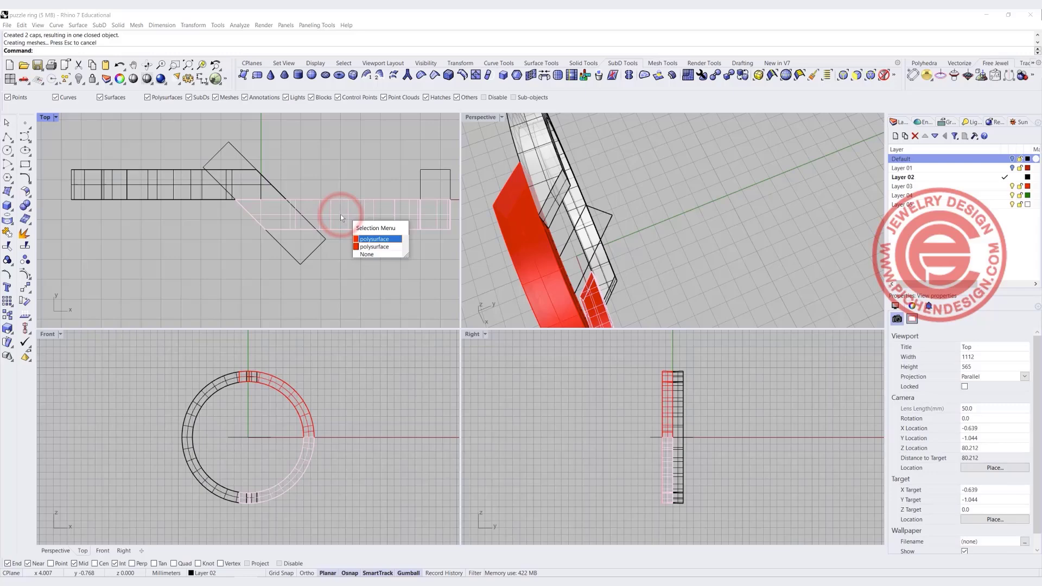
pyautogui.click(376, 238)
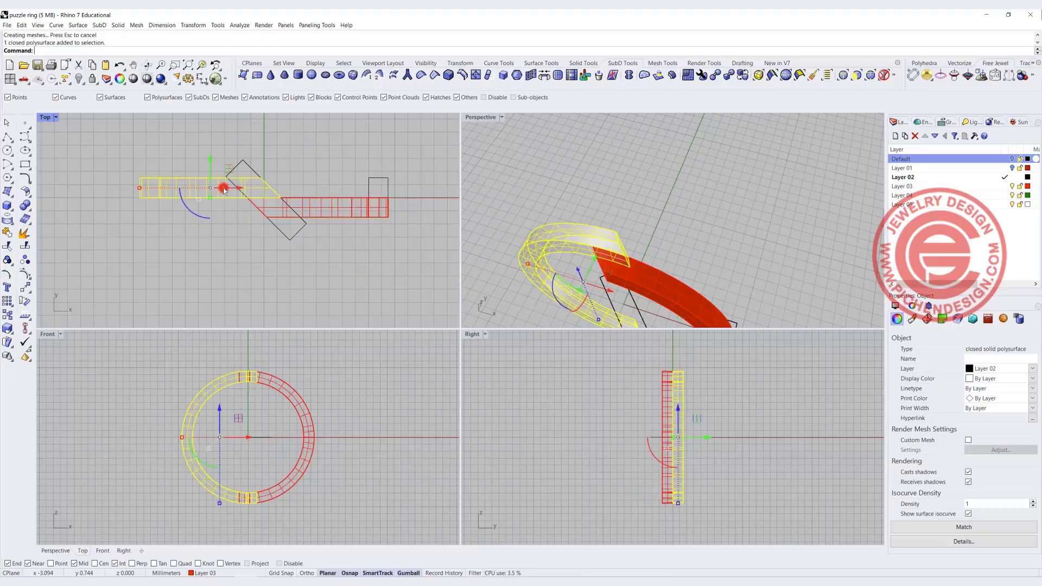
# Add the other half band to the selection and Boolean Union both halves
pyautogui.click(25, 206)
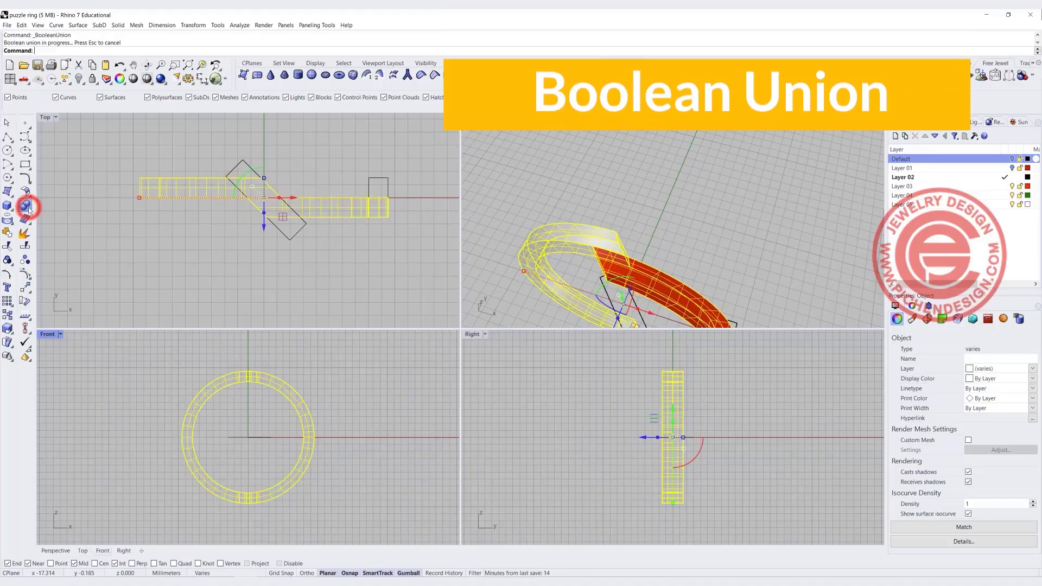
pyautogui.click(26, 206)
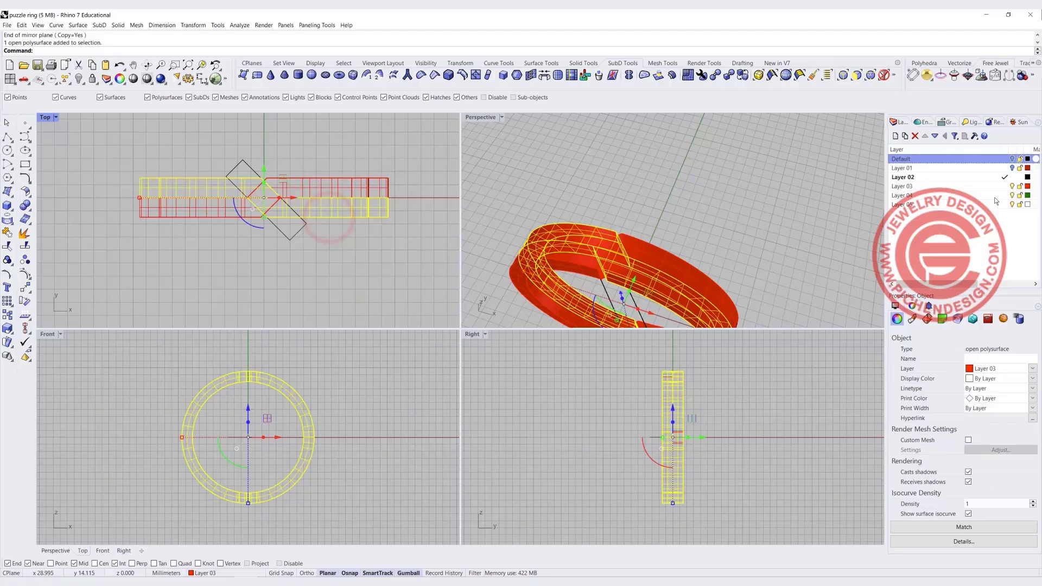
# Begin the notch rectangle across the top of the ring in the Front viewport
pyautogui.click(1032, 378)
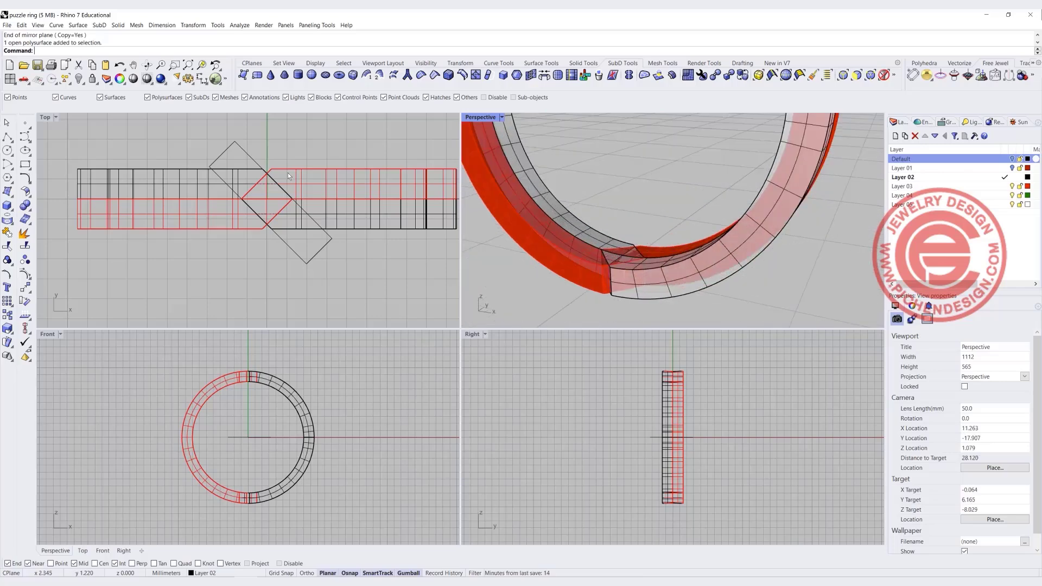
pyautogui.moveTo(295, 222)
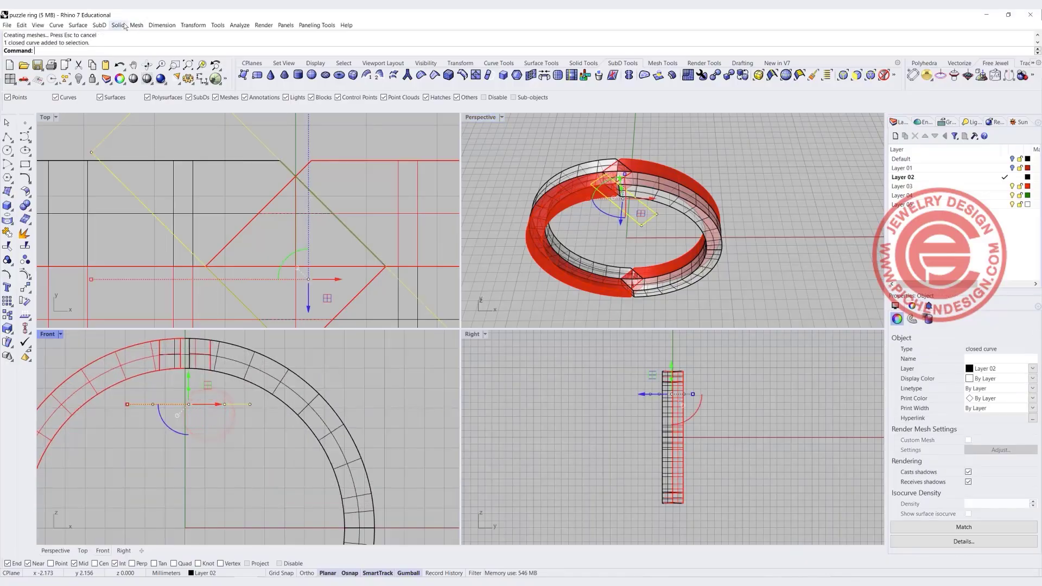
# Extrude the rectangle straight into a box and mirror it to the band's bottom
pyautogui.click(117, 25)
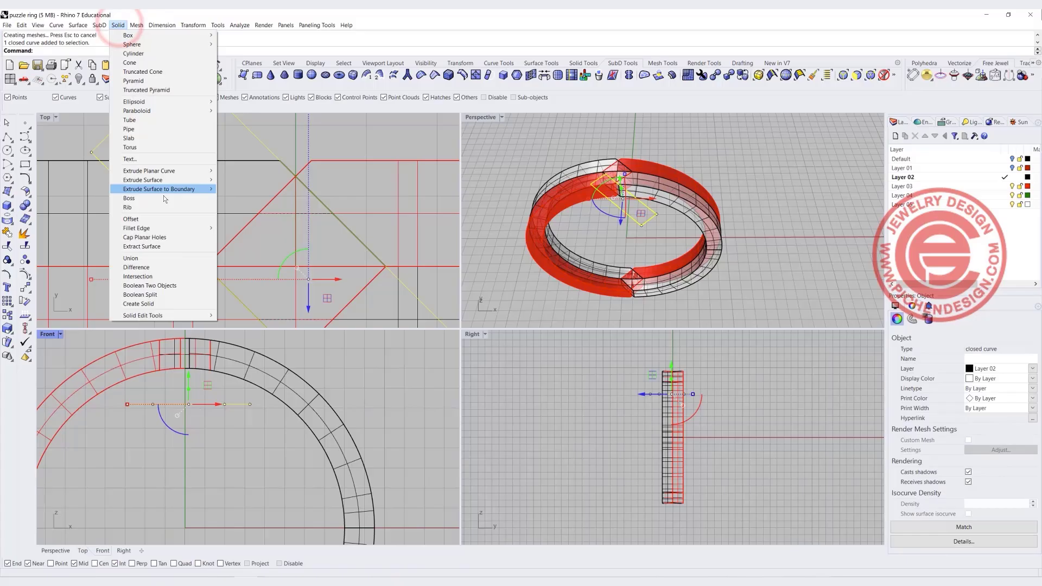
pyautogui.moveTo(149, 171)
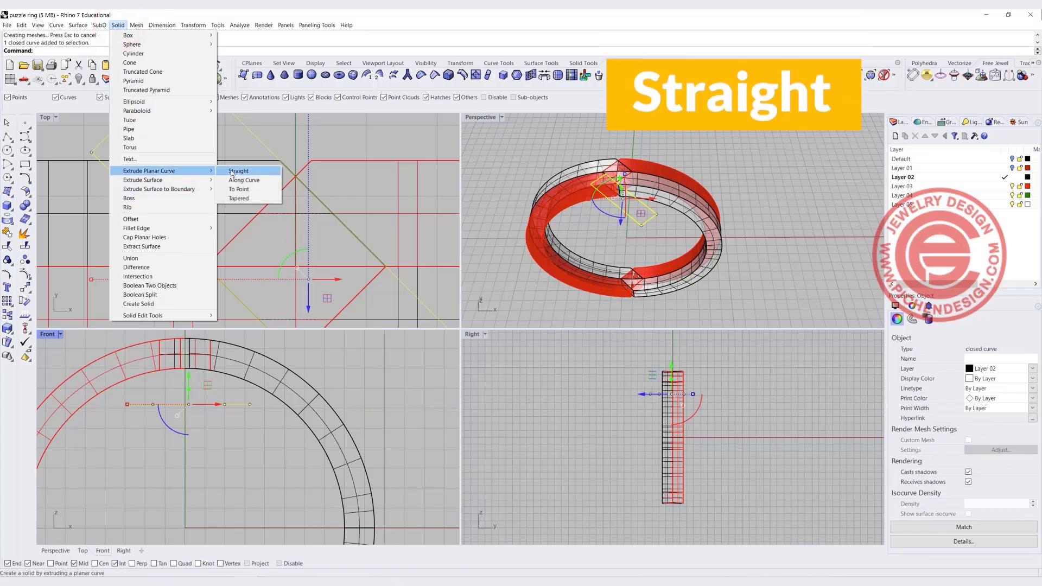
pyautogui.click(237, 170)
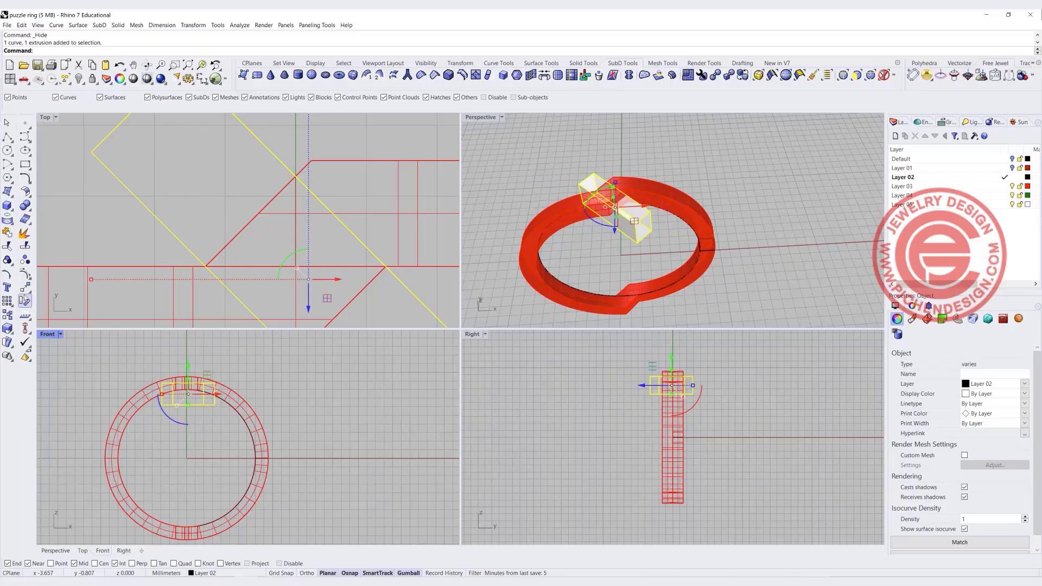
pyautogui.click(23, 302)
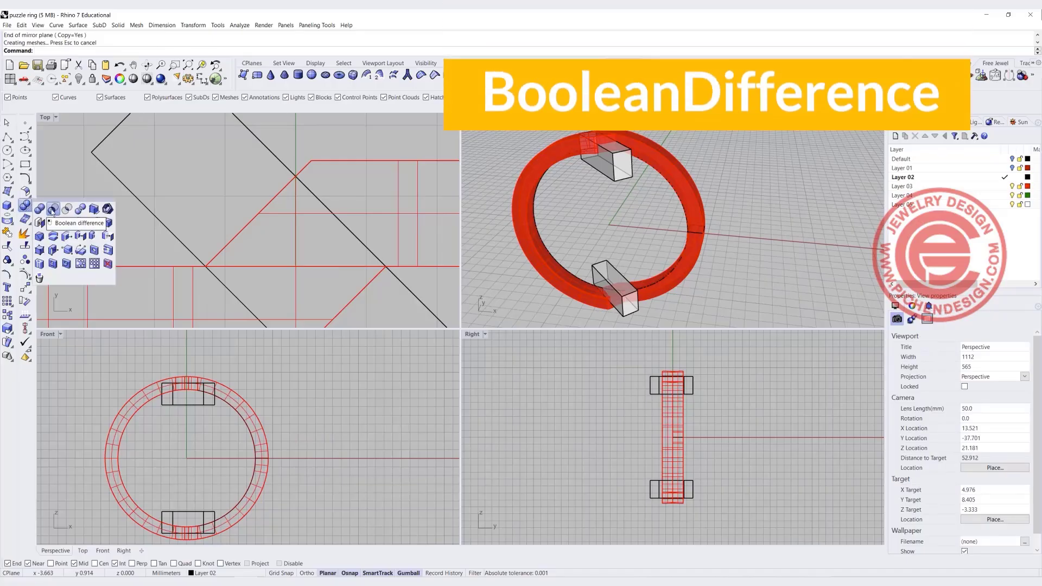
# Subtract the two boxes from the red band to cut notches at top and bottom
pyautogui.click(53, 208)
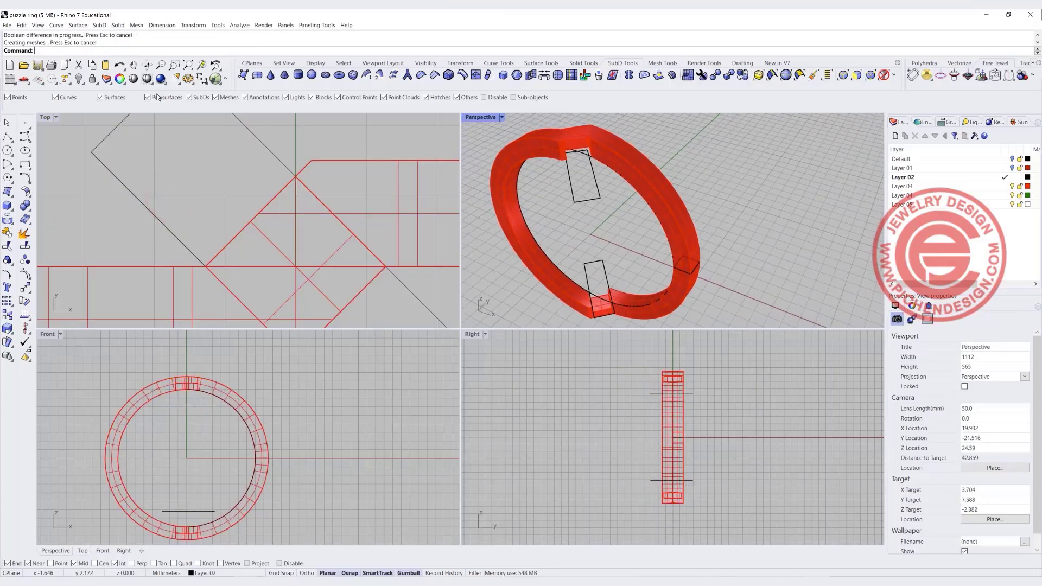
pyautogui.moveTo(79, 79)
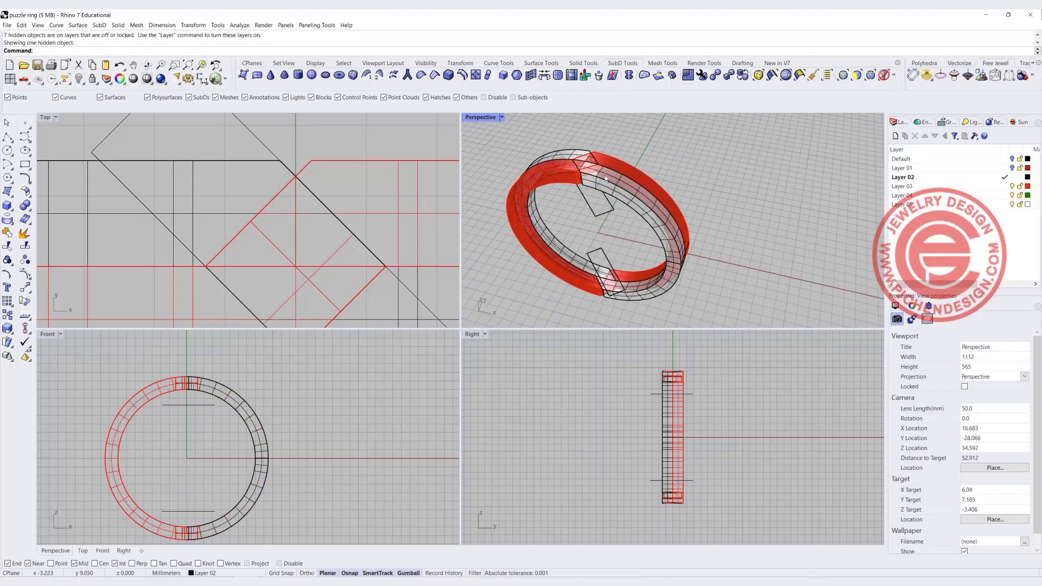
pyautogui.scroll(-3)
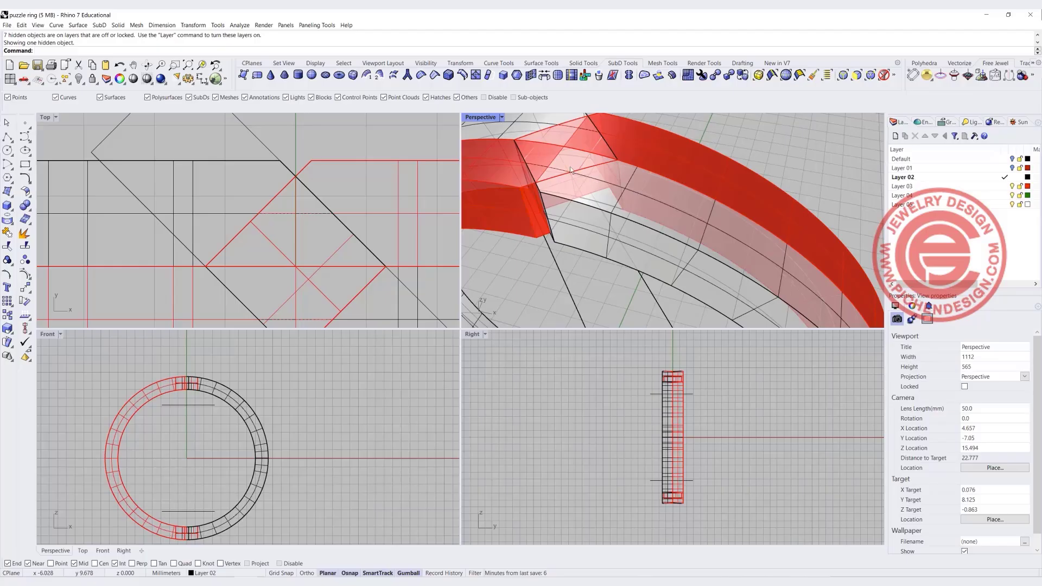
pyautogui.click(691, 168)
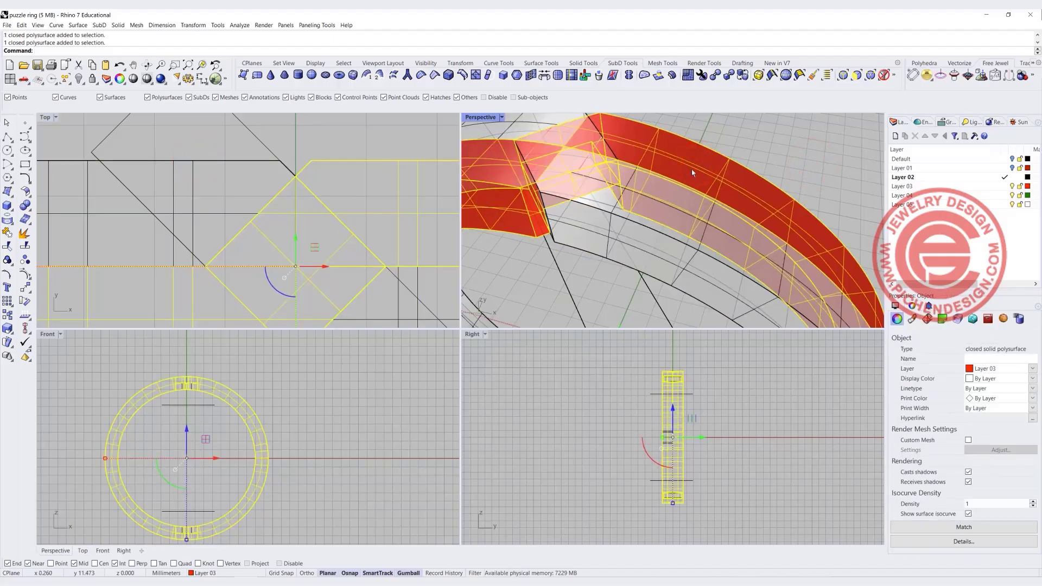
# Copy the notched red band, hide it, and maximize the Perspective viewport
pyautogui.press('Ctrl+C')
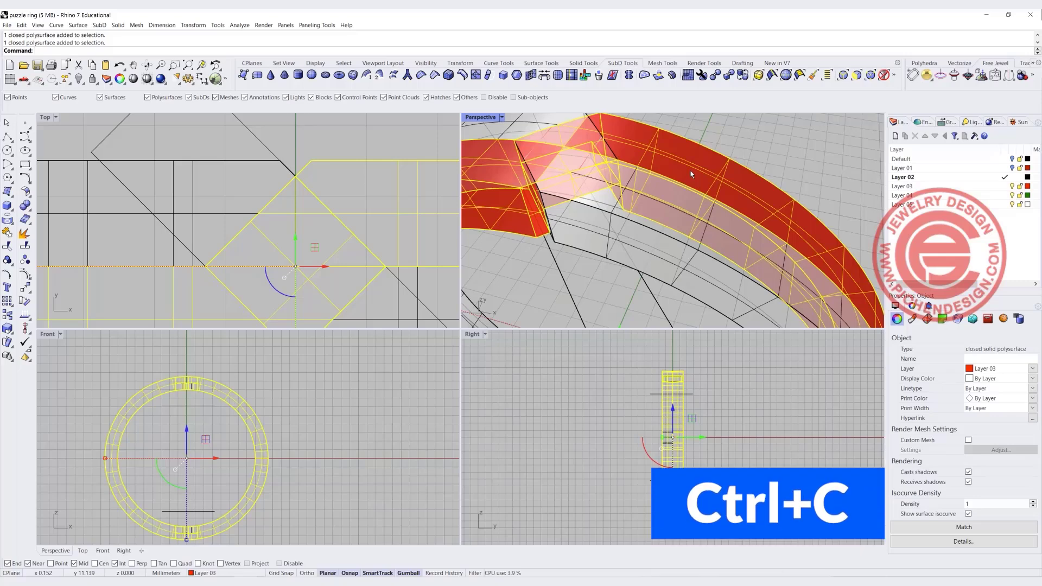
pyautogui.press('Ctrl+c')
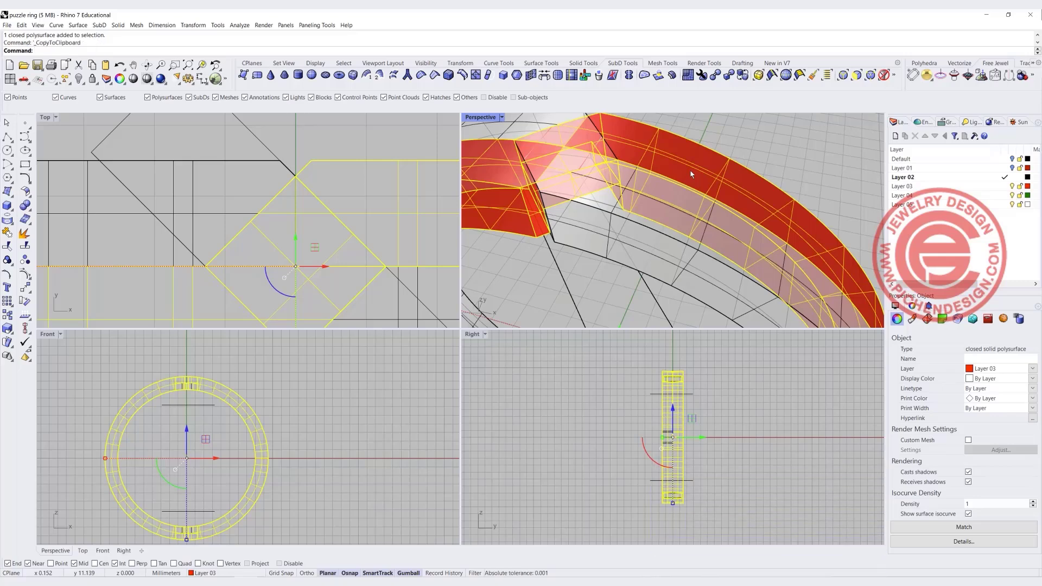
pyautogui.press('Ctrl+v')
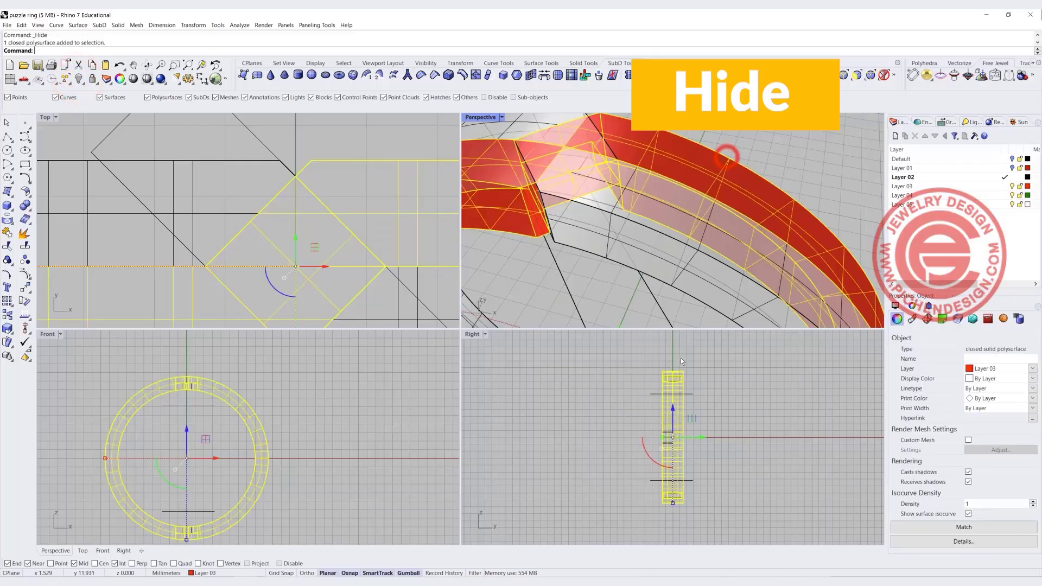
pyautogui.doubleClick(480, 117)
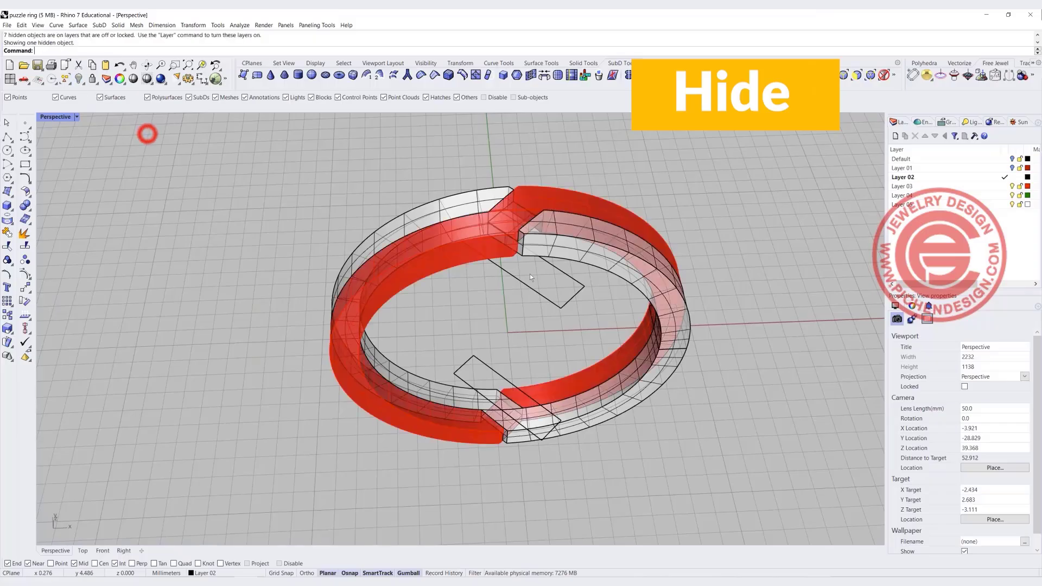
pyautogui.click(532, 277)
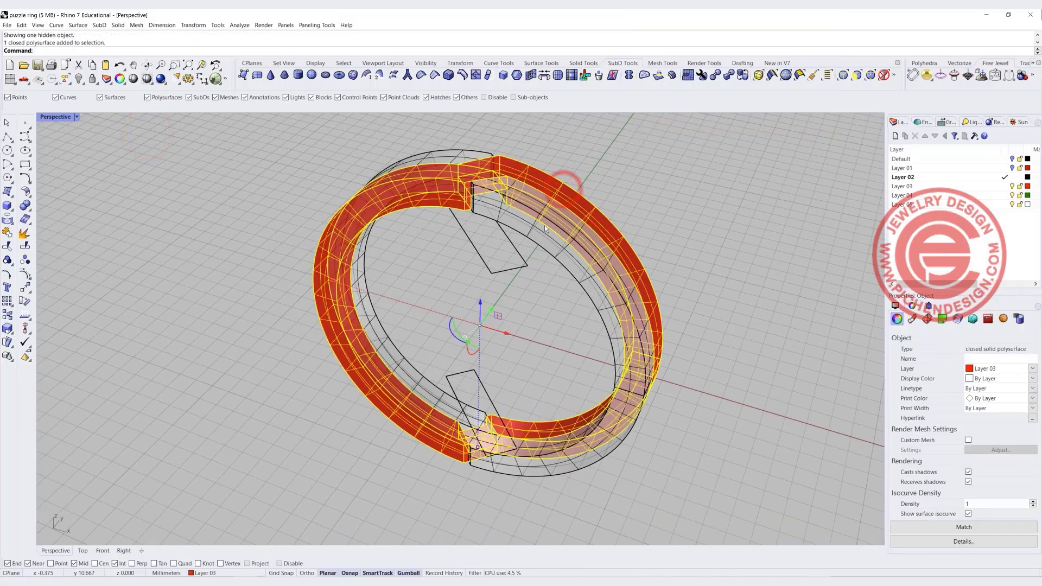
pyautogui.click(732, 238)
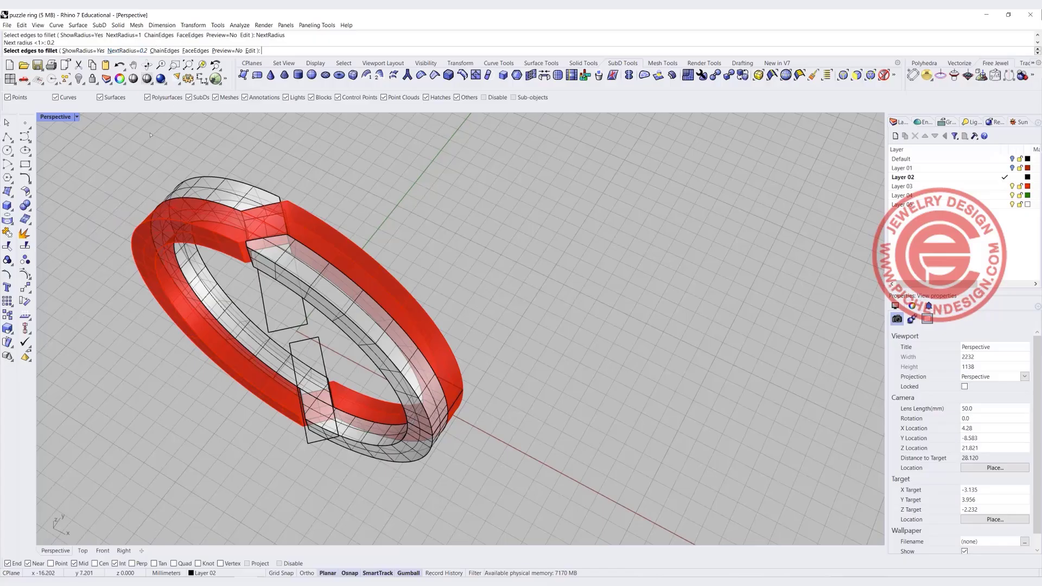
# Apply the 0.2 edge fillet and orbit the rendered view to inspect the notches
pyautogui.press('Enter')
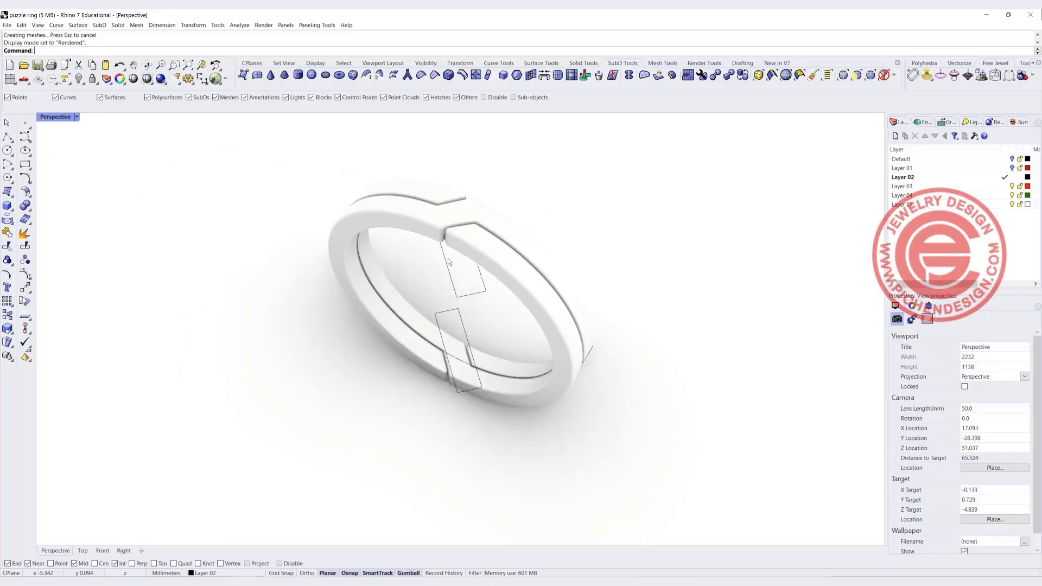
pyautogui.moveTo(449, 262); pyautogui.dragTo(586, 354)
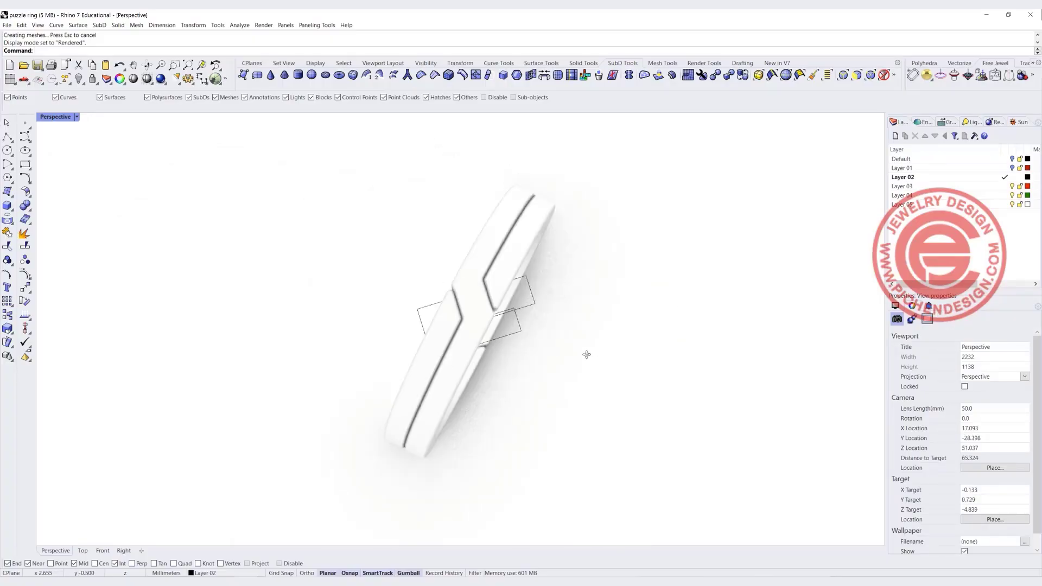